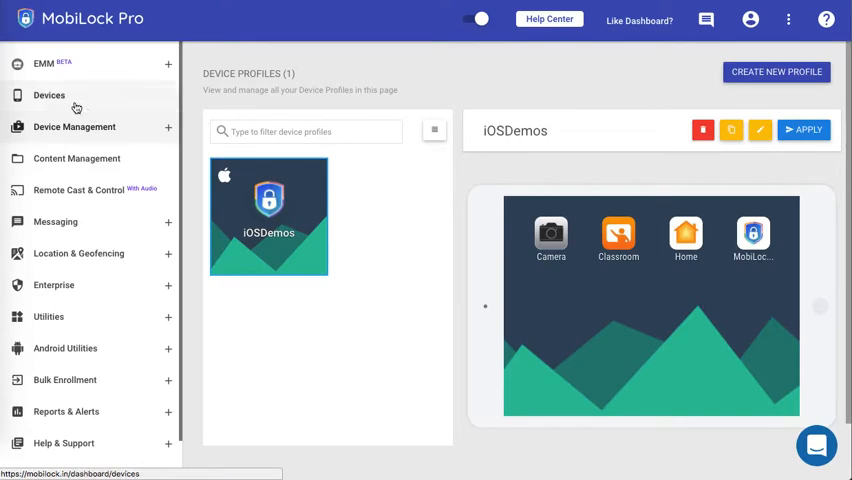
Step: Open the AcmeInc device's details page from the Devices list
click(49, 95)
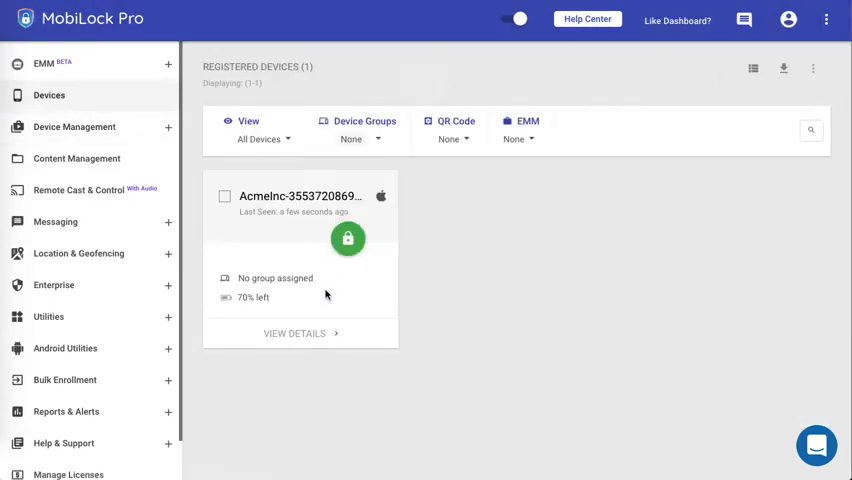
click(294, 333)
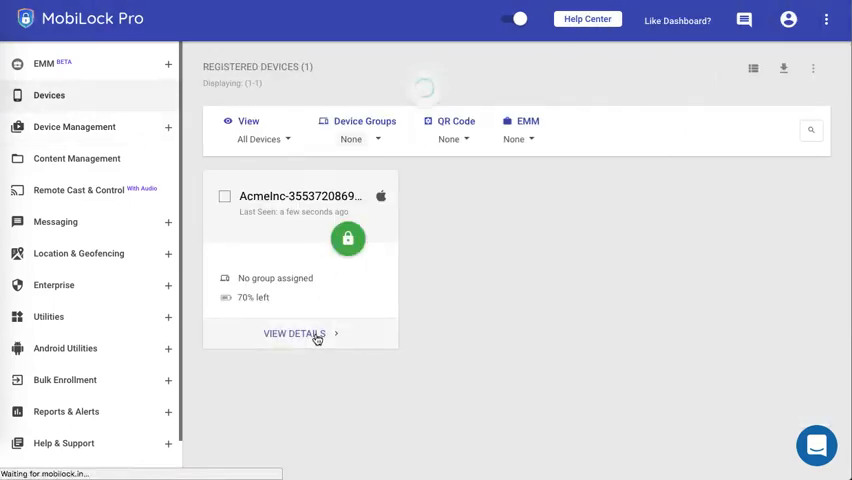
click(294, 333)
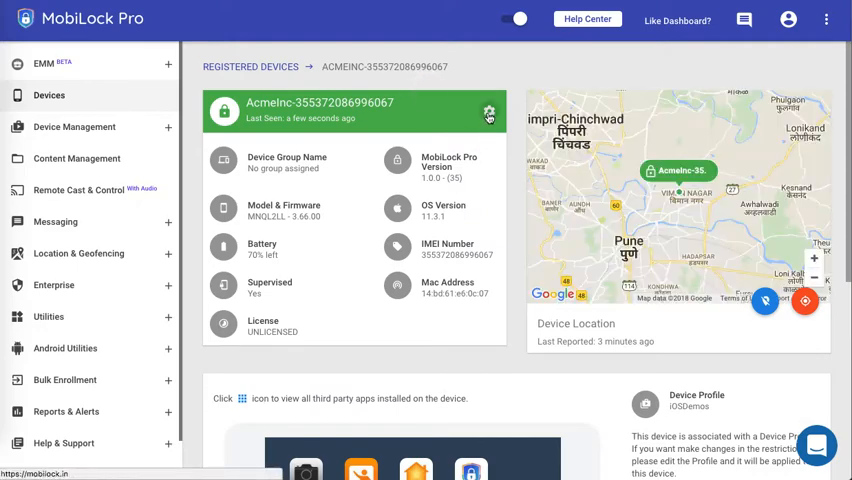
Step: Send the message 'Hello this is Demo' to the AcmeInc iPad
click(489, 111)
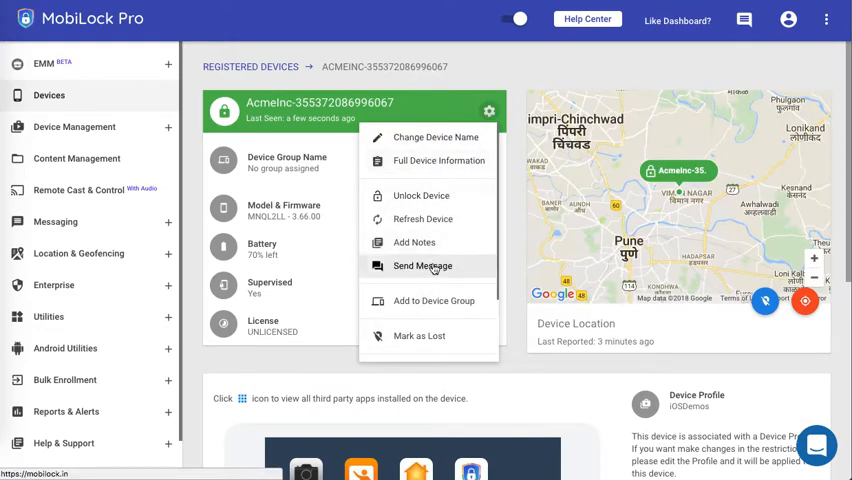
click(421, 265)
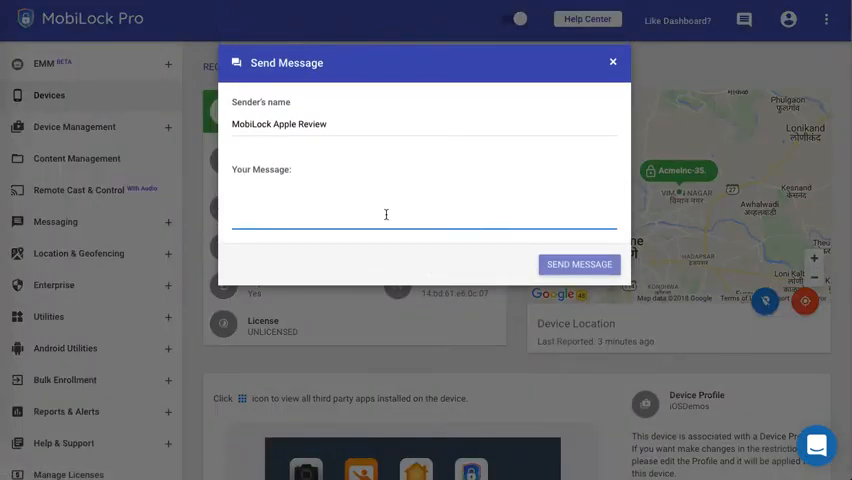
text(Hello thi)
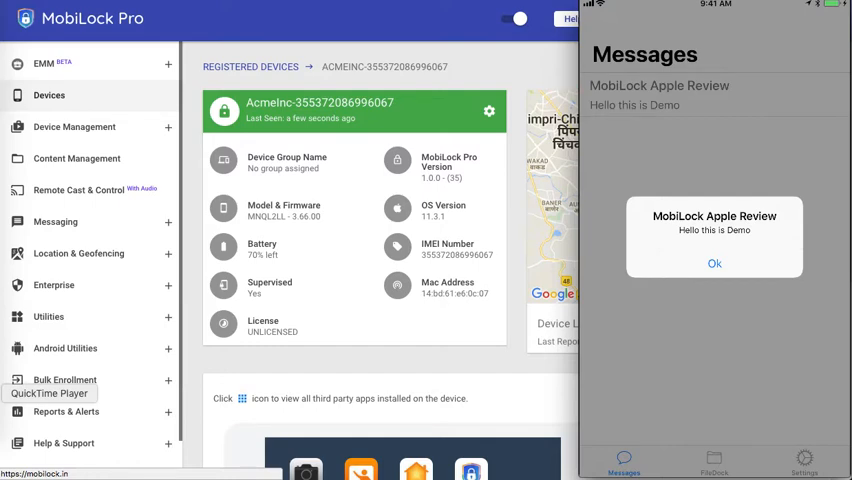
Step: Dismiss the iPad alert and return to the AcmeInc device details page
click(714, 263)
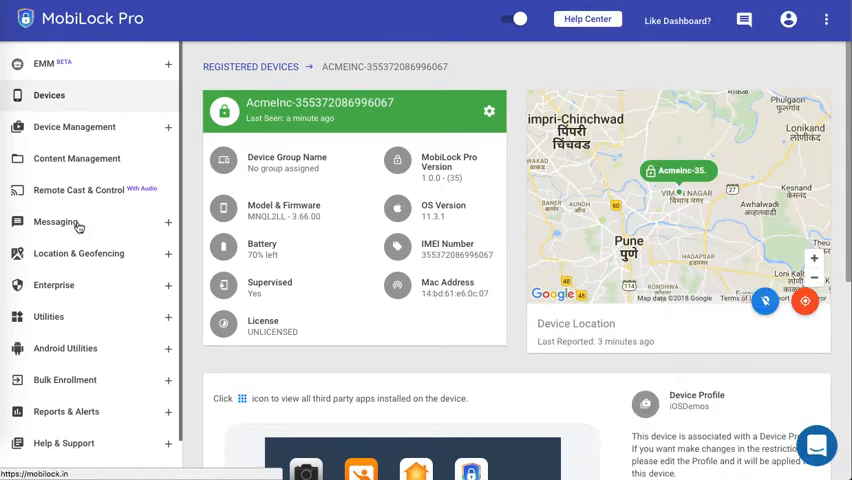
Step: Compose a new broadcast message reading 'Hello This is Demo 2'
click(56, 221)
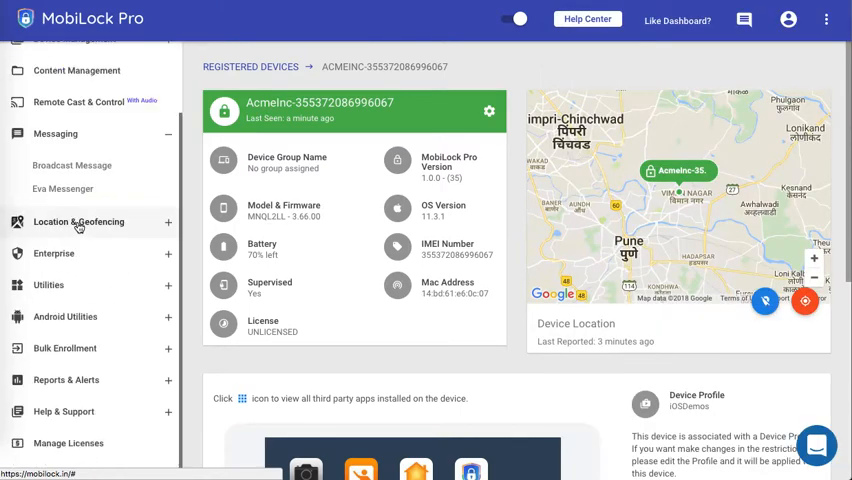
click(71, 165)
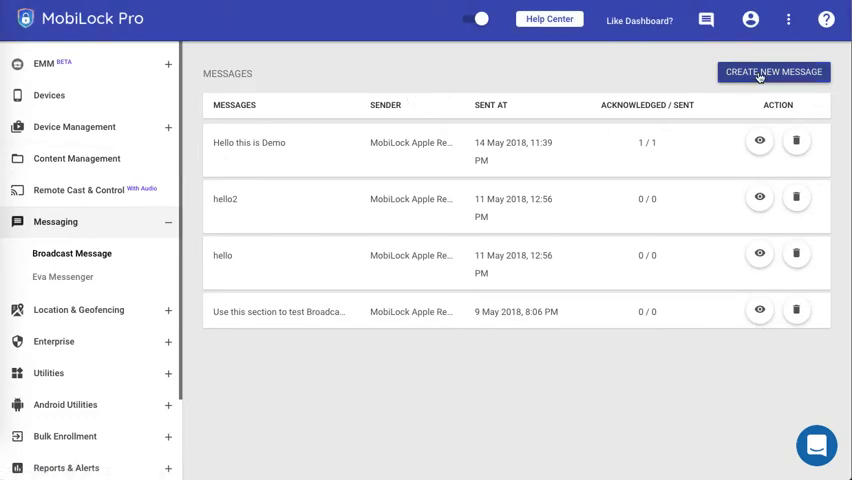
click(772, 71)
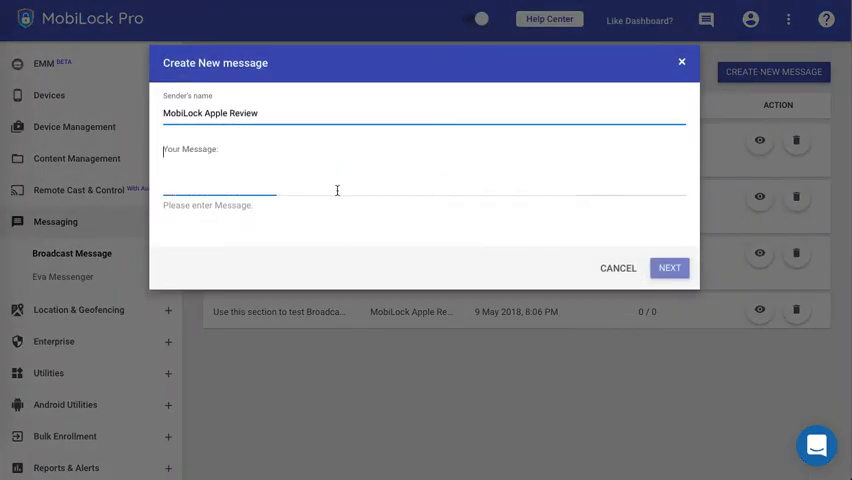
text(Hello This is D)
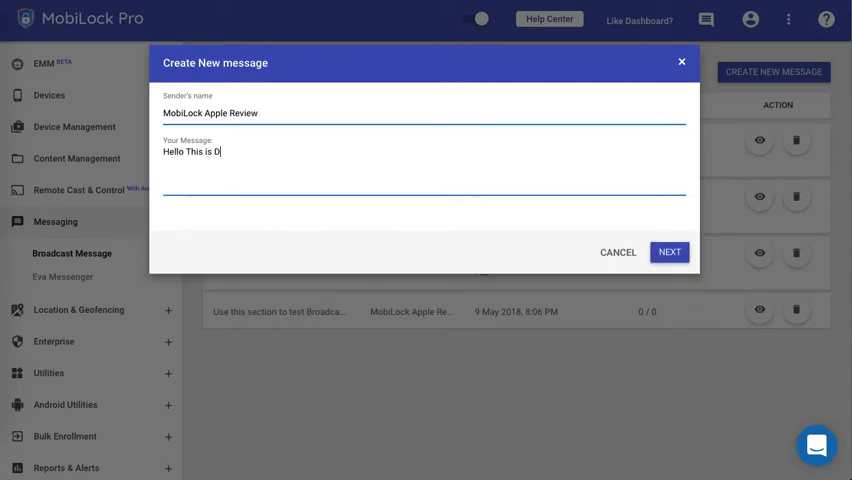
text(emo 2)
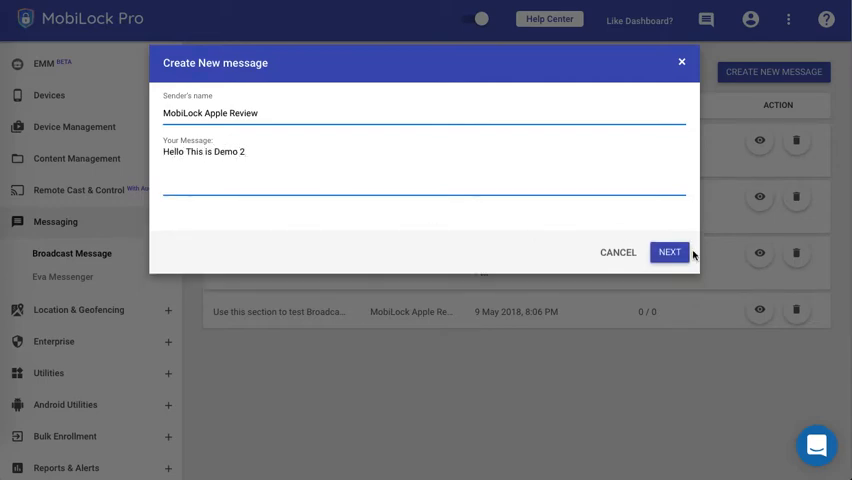
click(669, 251)
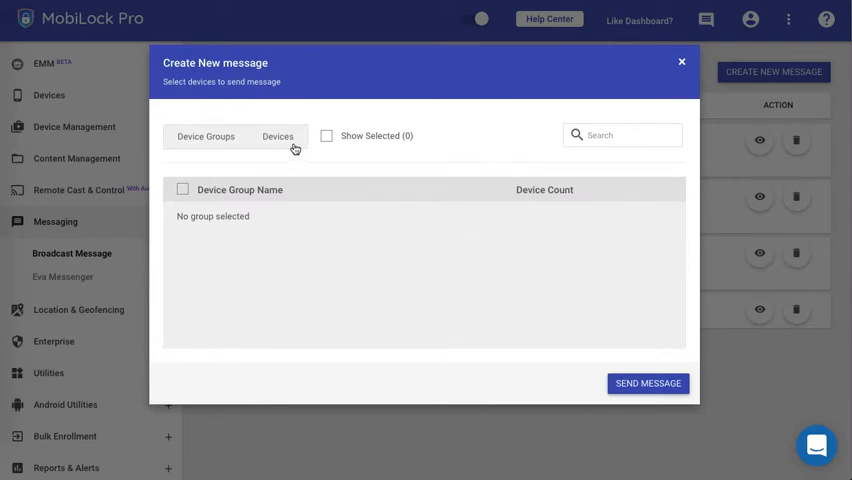
click(278, 136)
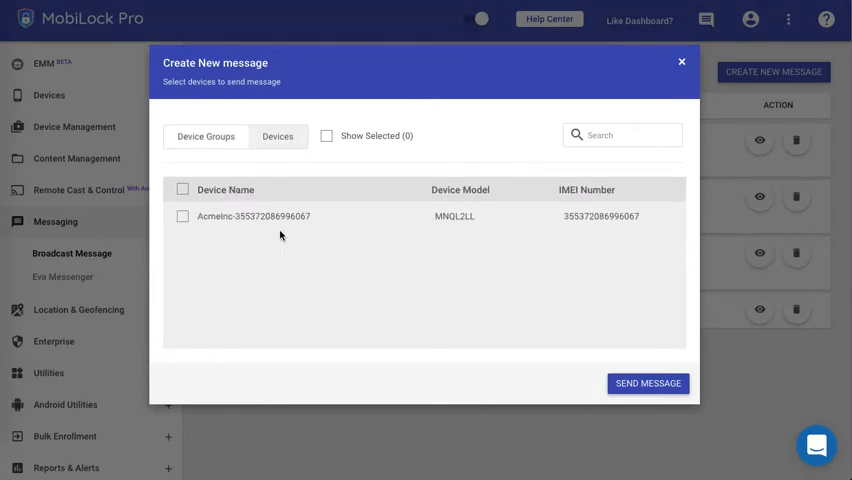
mouse_move(278, 235)
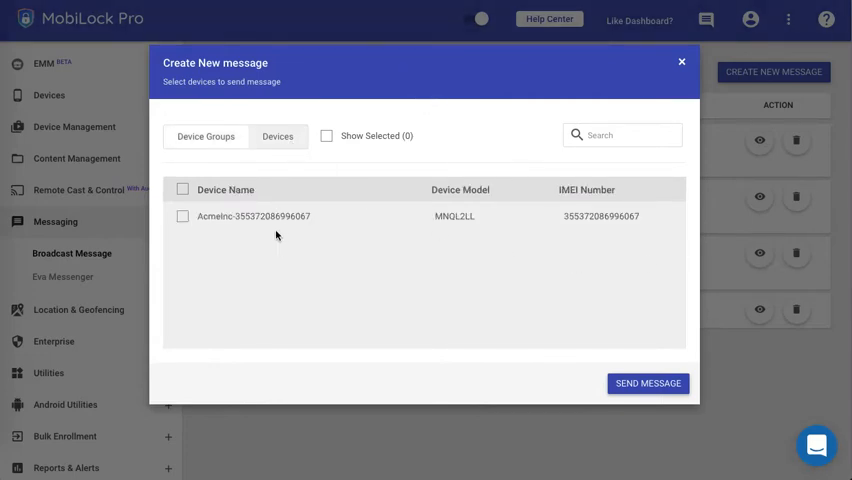
click(182, 216)
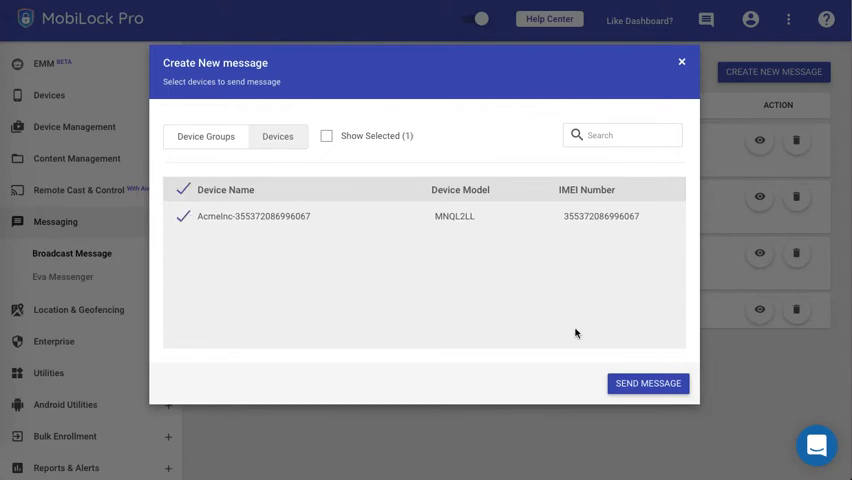
click(647, 383)
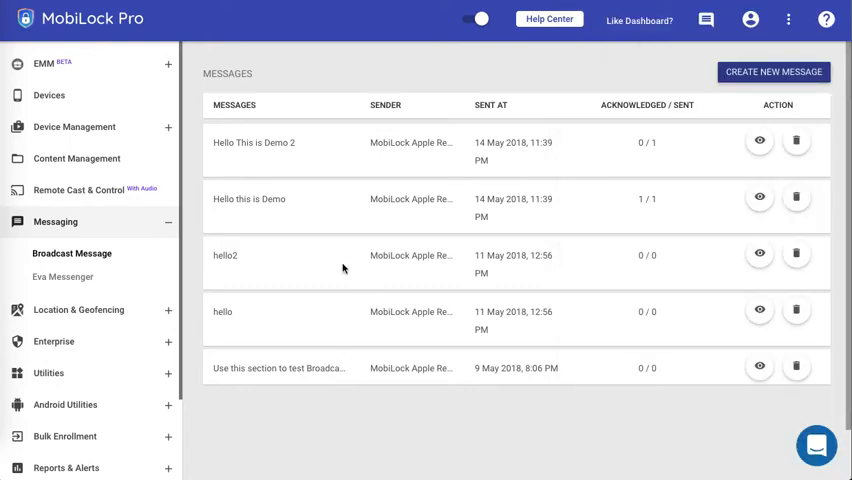
mouse_move(565, 207)
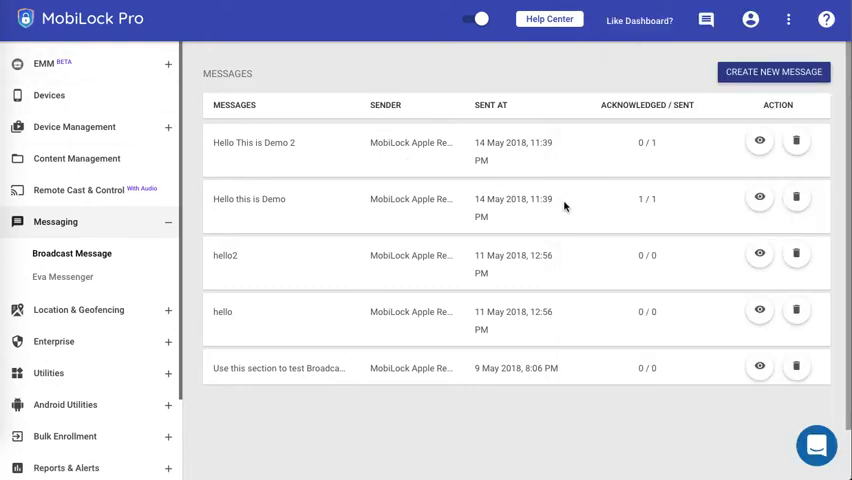